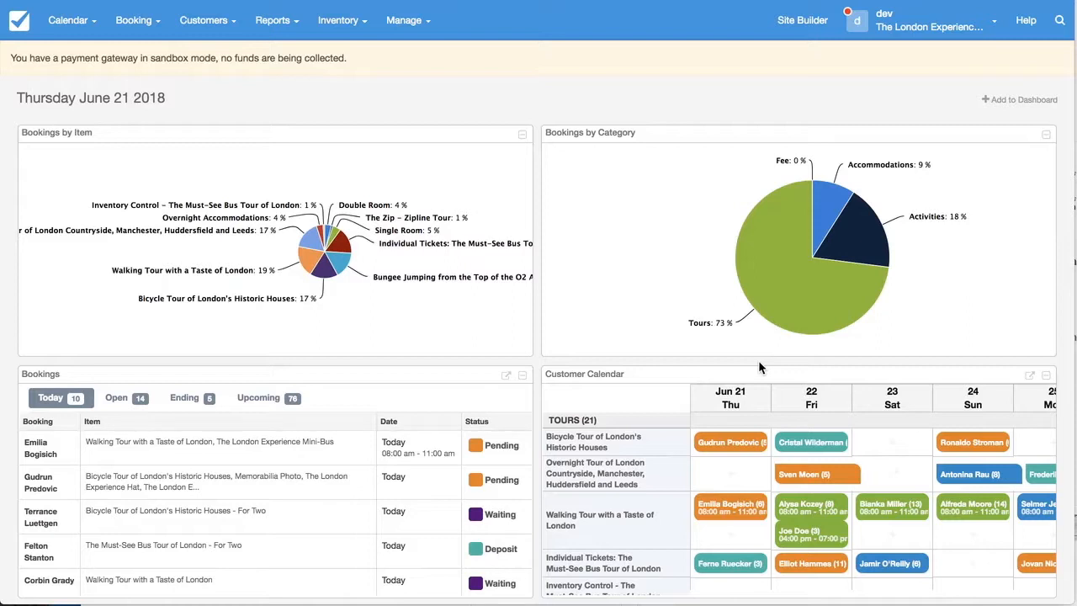
pyautogui.moveTo(532, 109)
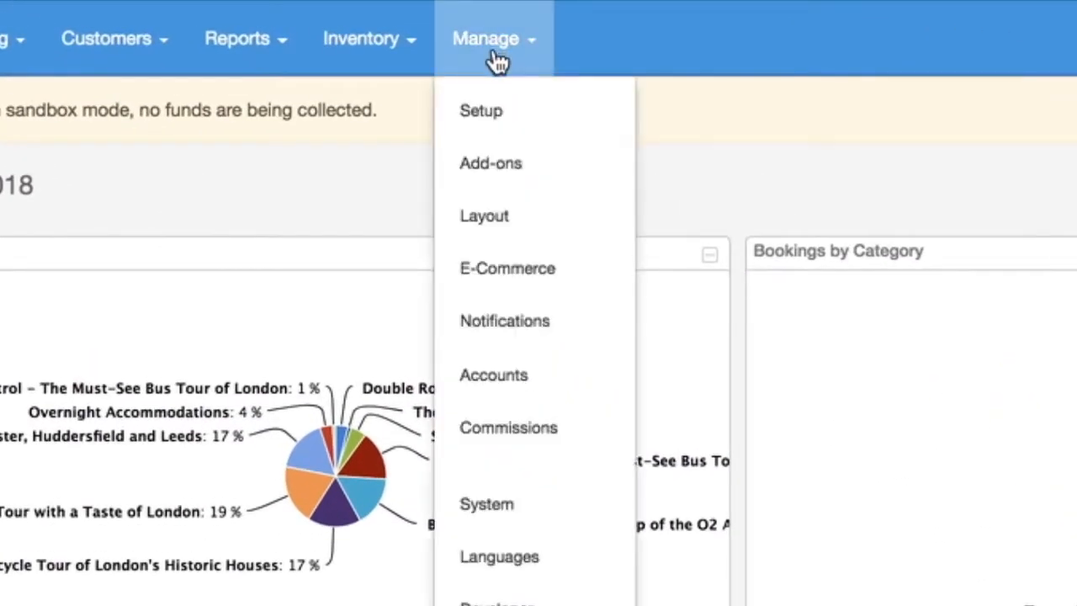
# Open Setup's Configuration settings and scroll to the Booking Parameters list (Qty, Rooms, Adults, Children, Guests).
pyautogui.click(481, 110)
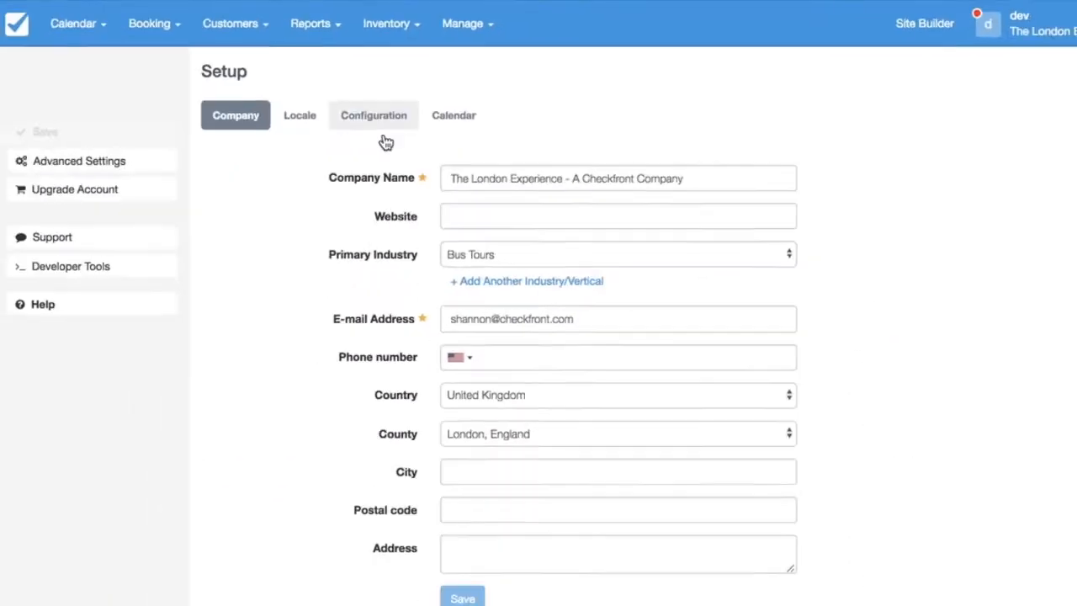
pyautogui.click(372, 115)
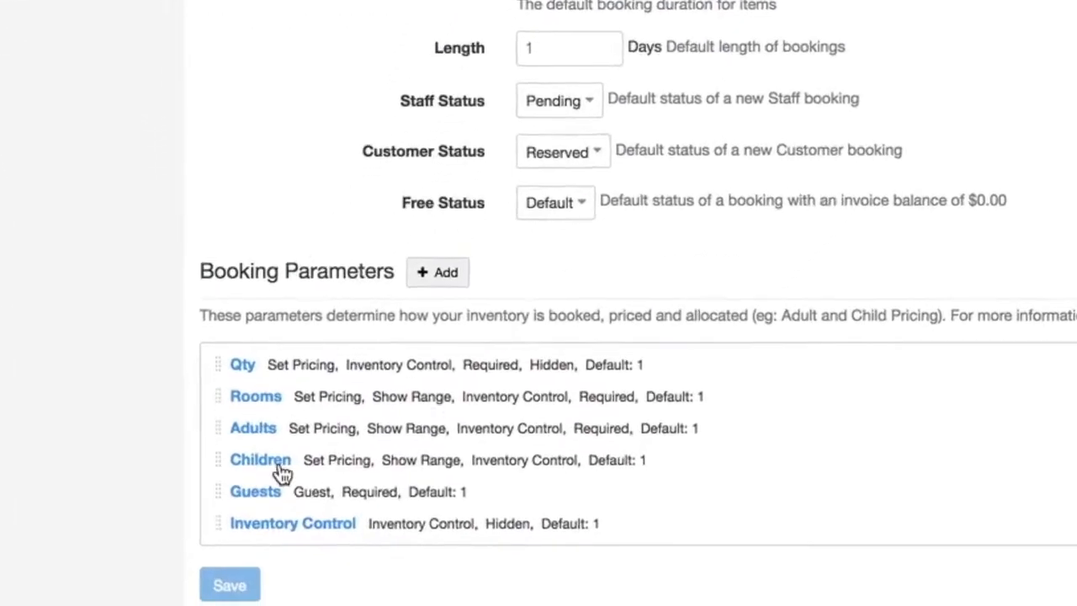
pyautogui.scroll(-3)
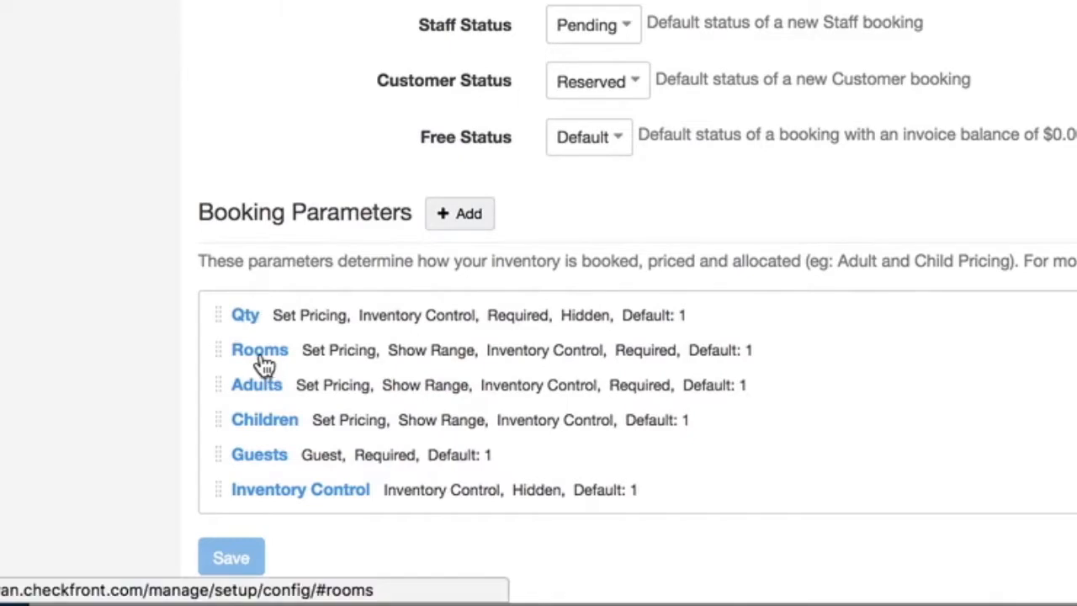
pyautogui.moveTo(288, 444)
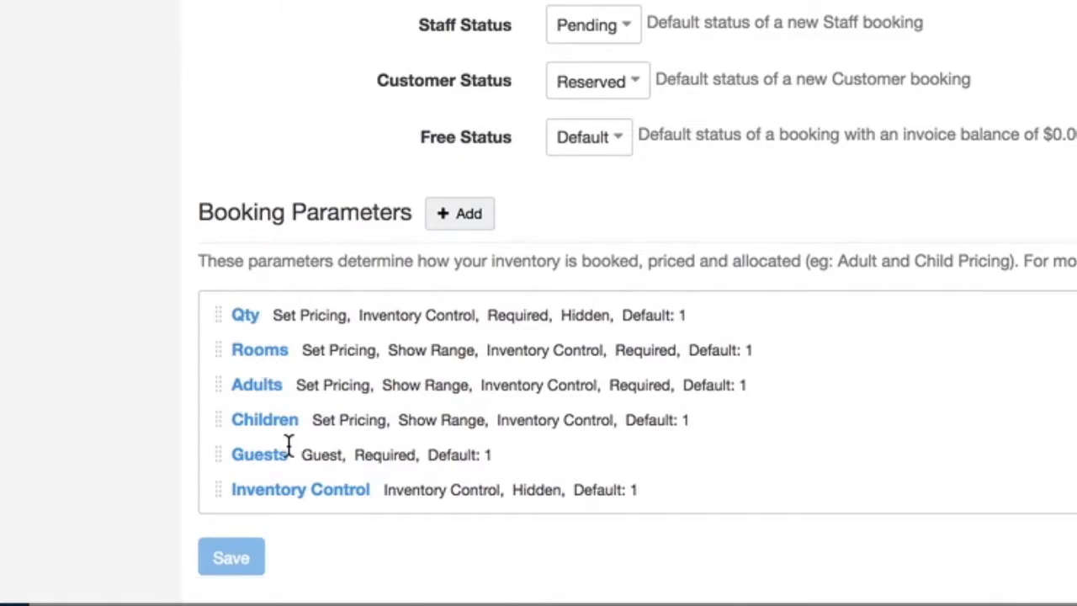
pyautogui.moveTo(271, 376)
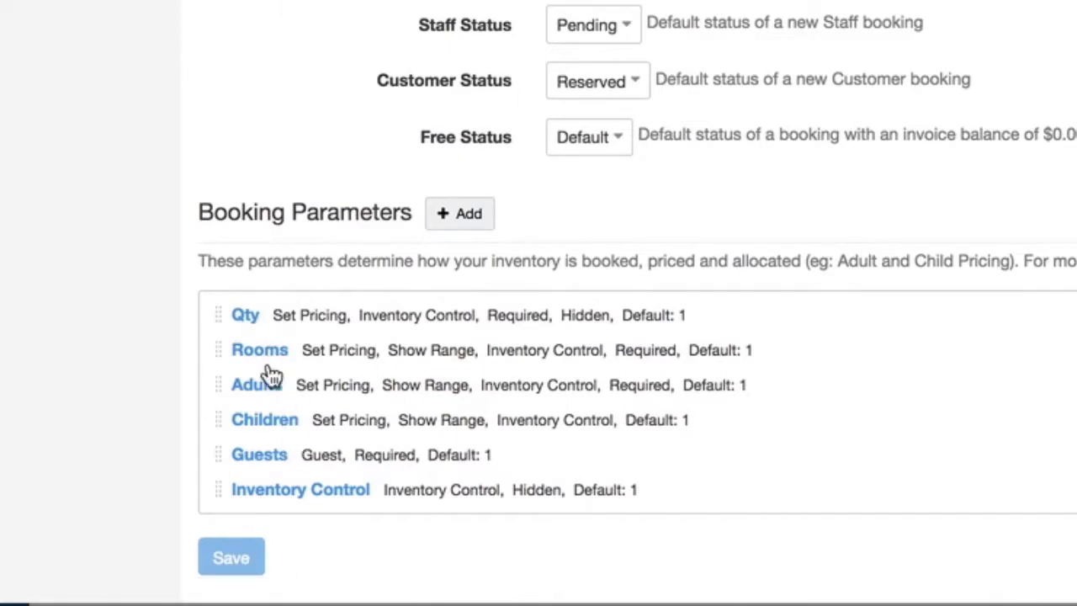
pyautogui.moveTo(311, 384)
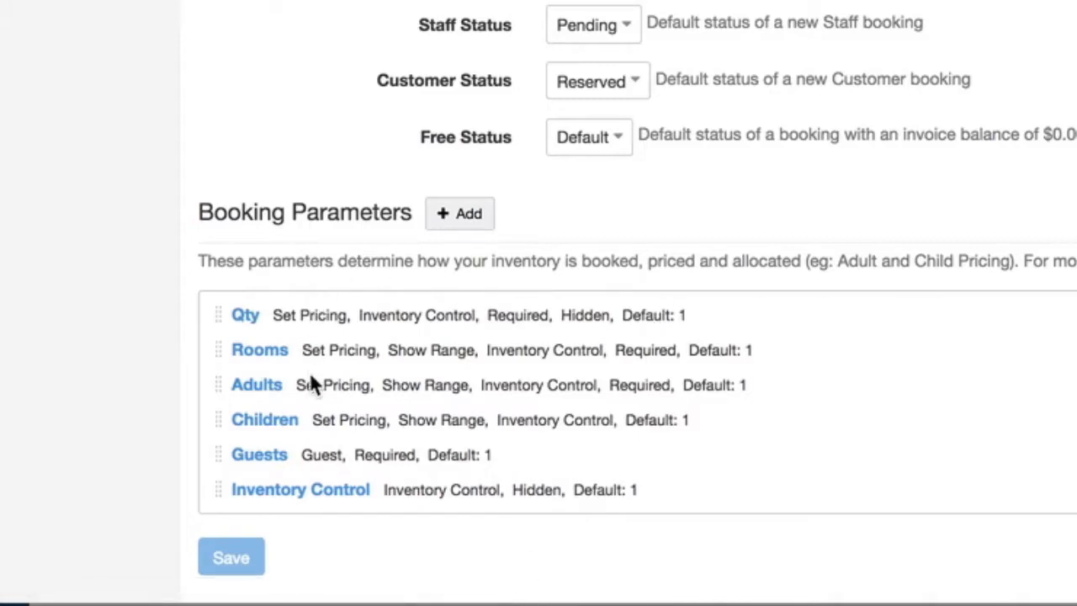
pyautogui.moveTo(352, 370)
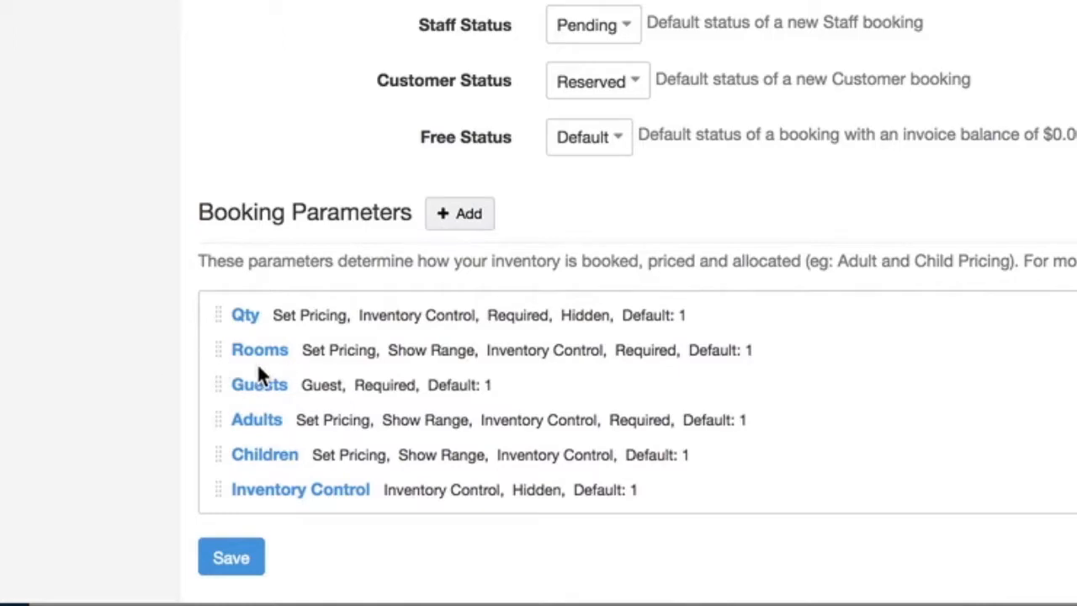
# Edit the Guests parameter to enable Controls Inventory and Pricing, keep it required, and save.
pyautogui.click(259, 385)
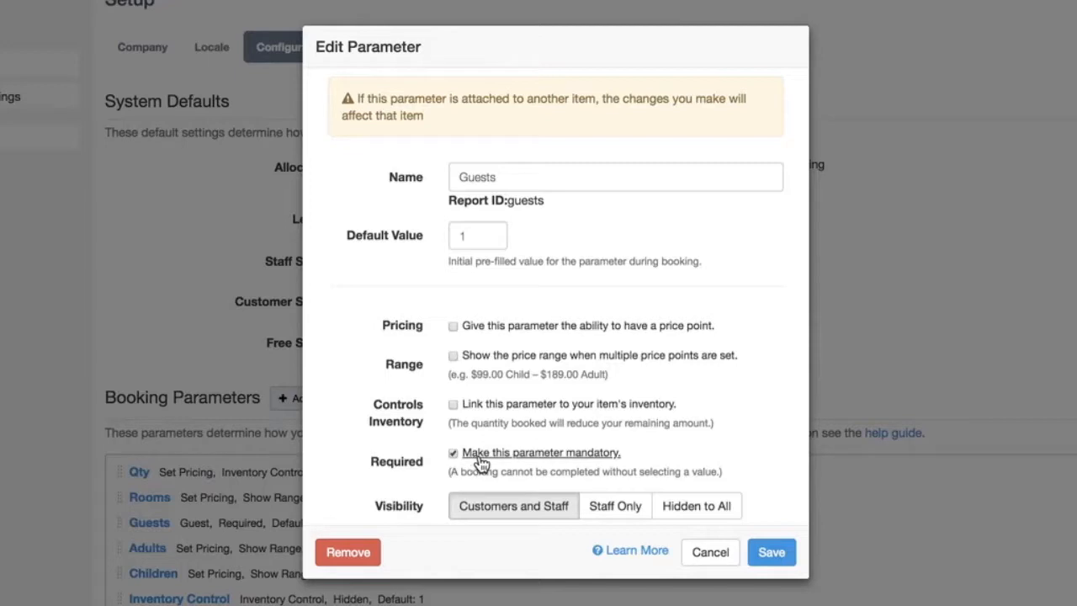
pyautogui.click(453, 404)
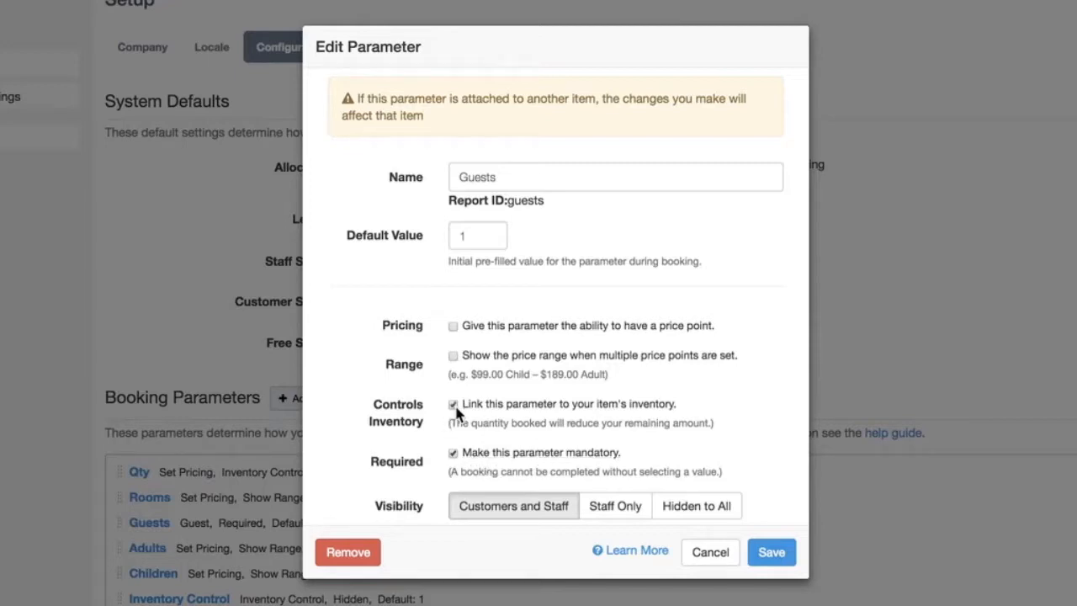
pyautogui.moveTo(471, 349)
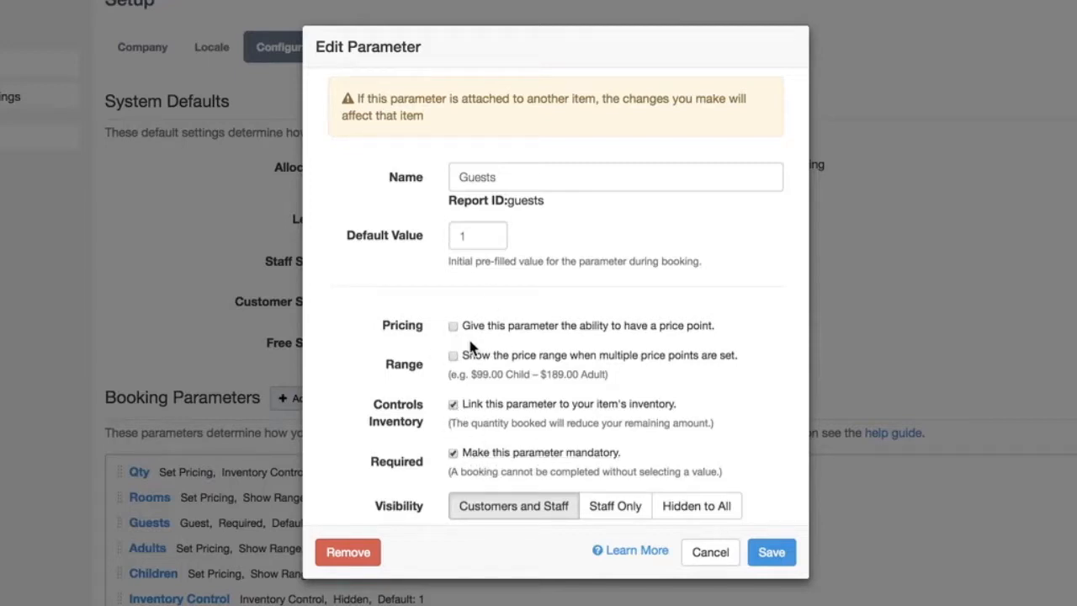
pyautogui.click(452, 326)
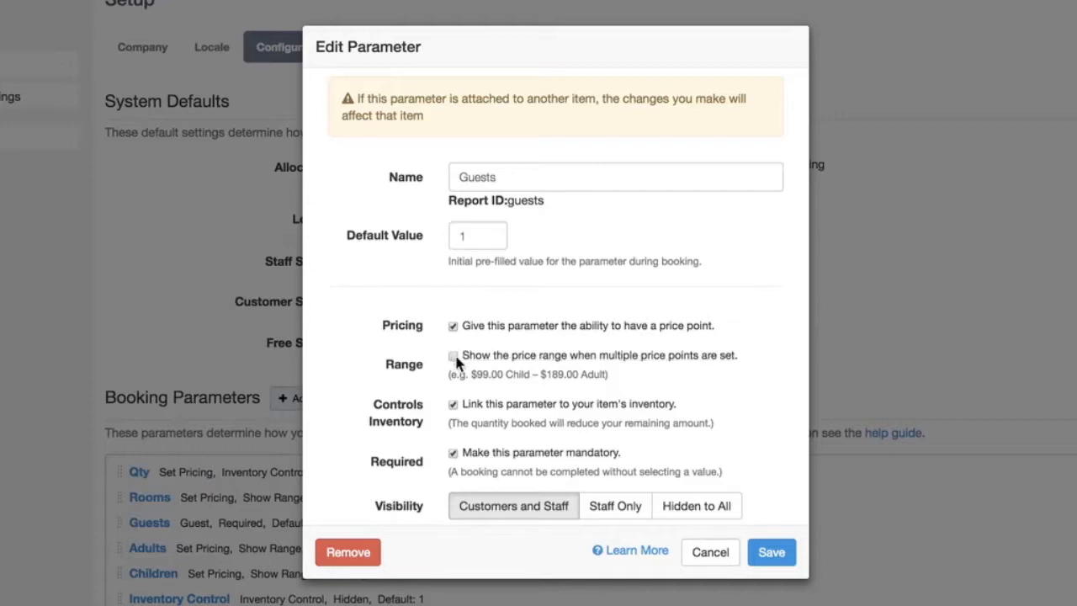
pyautogui.moveTo(689, 506)
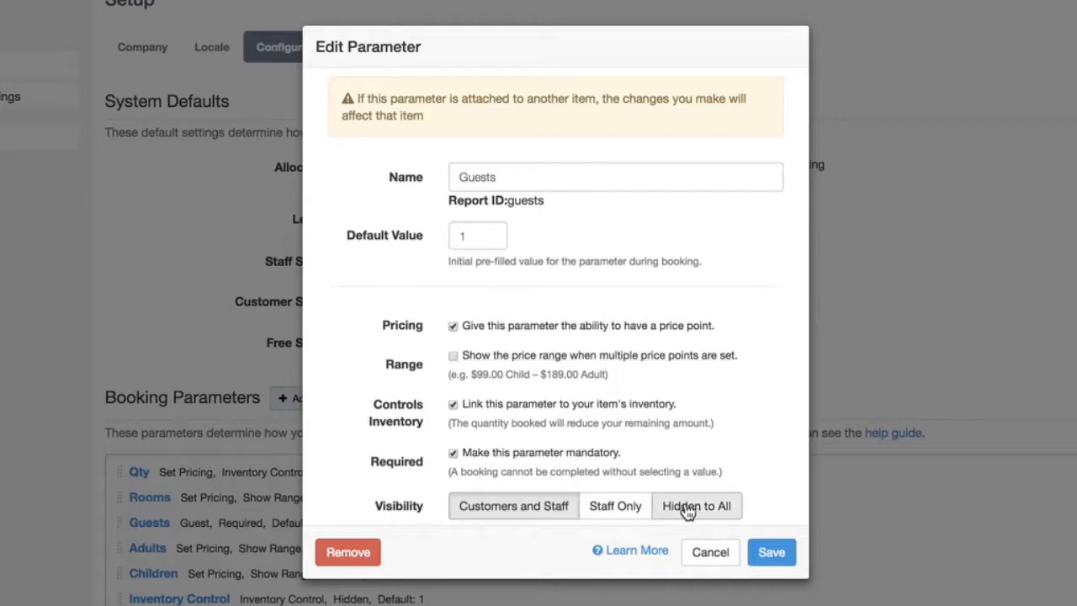
pyautogui.click(513, 506)
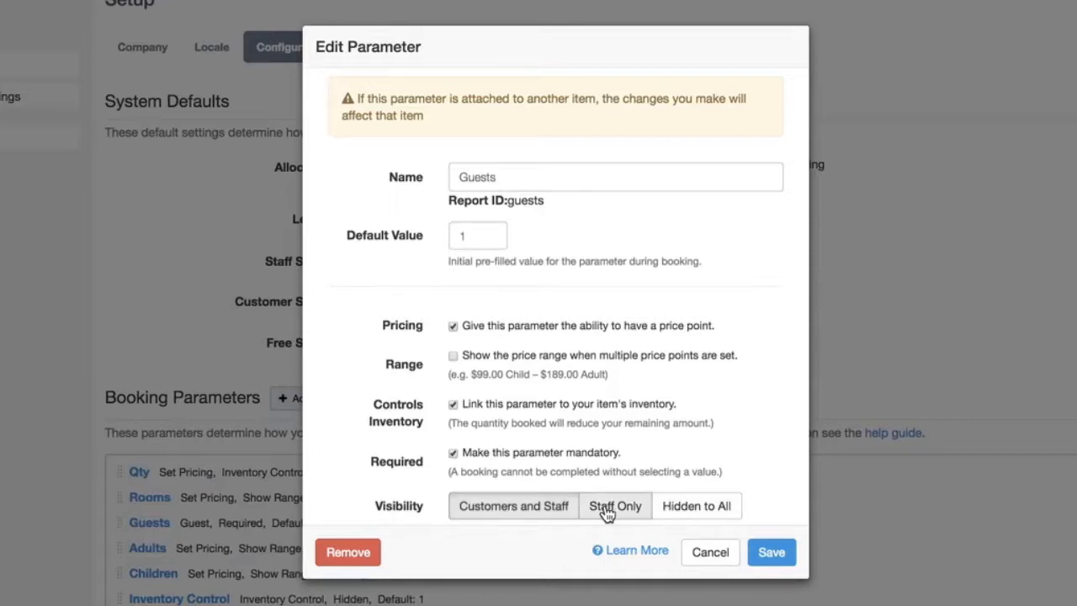
pyautogui.click(770, 552)
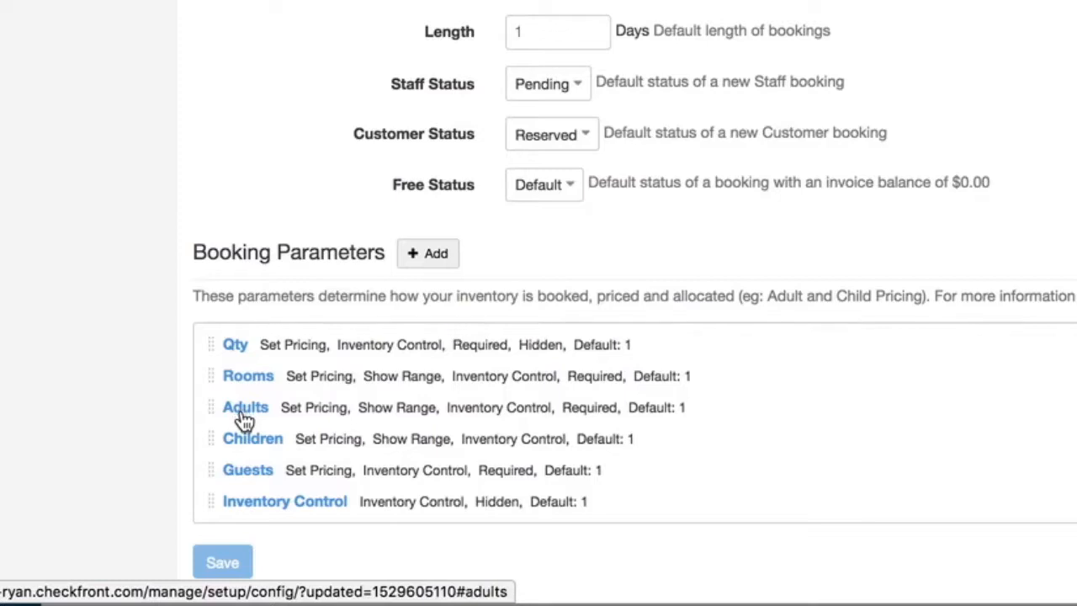
pyautogui.moveTo(252, 438)
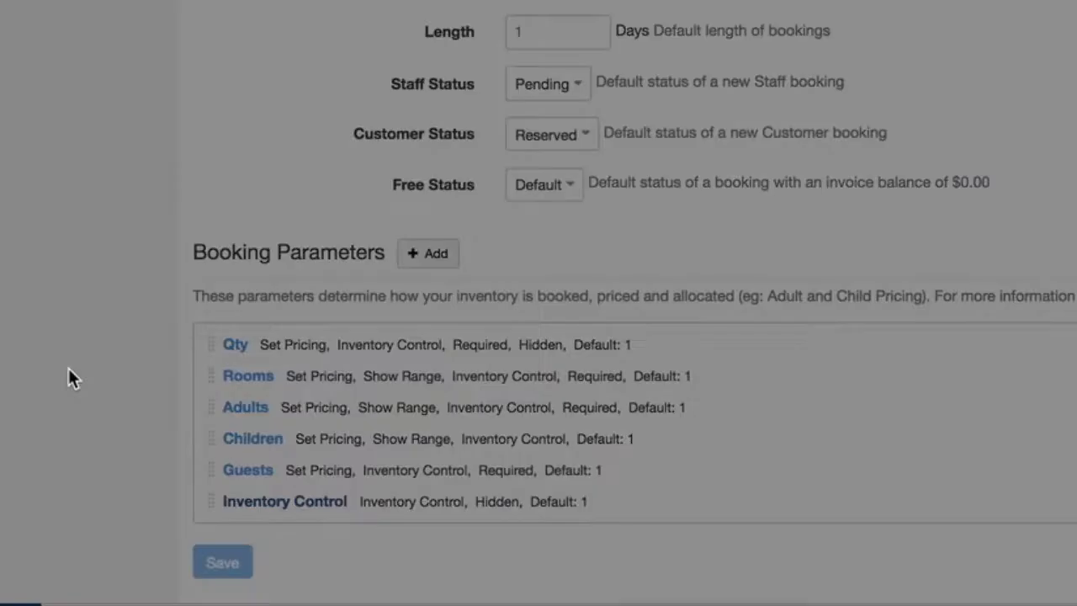
pyautogui.click(285, 501)
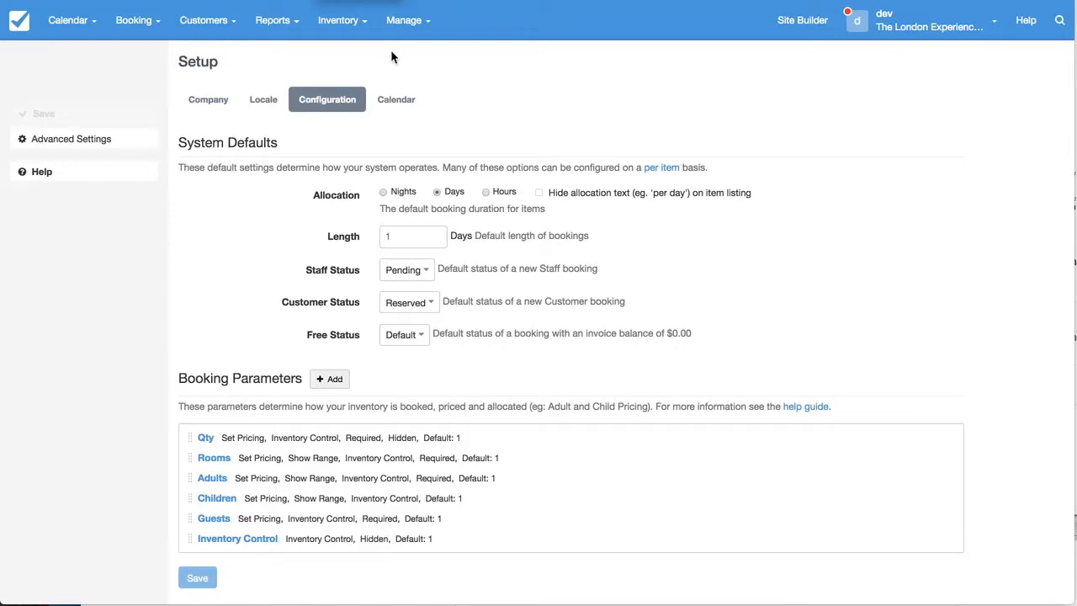
pyautogui.moveTo(193, 32)
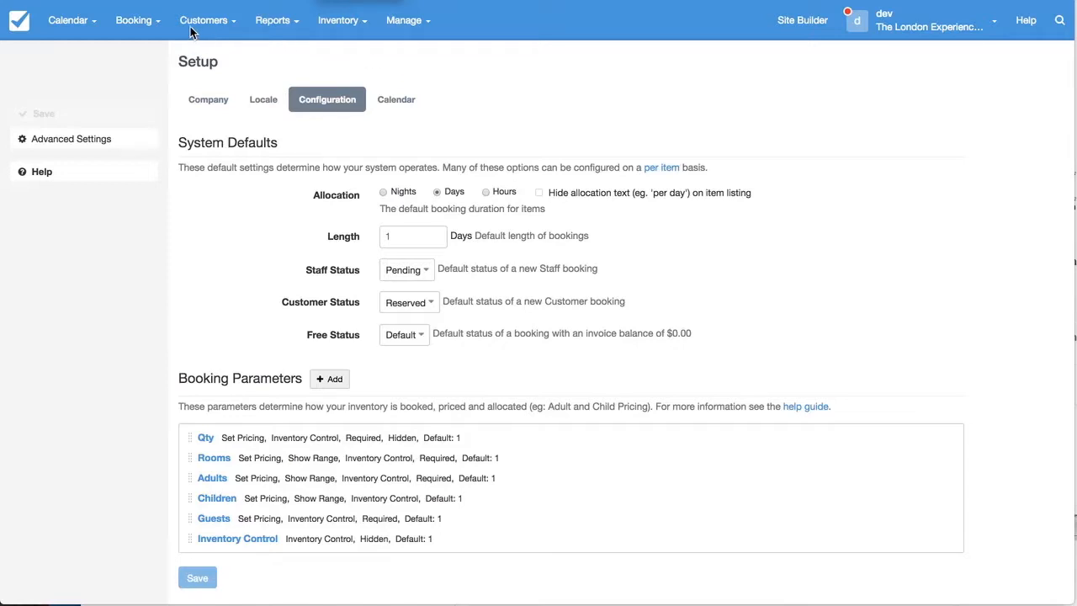
# Go to the Inventory item list and open Public Bike Tour's Edit Item page.
pyautogui.click(339, 20)
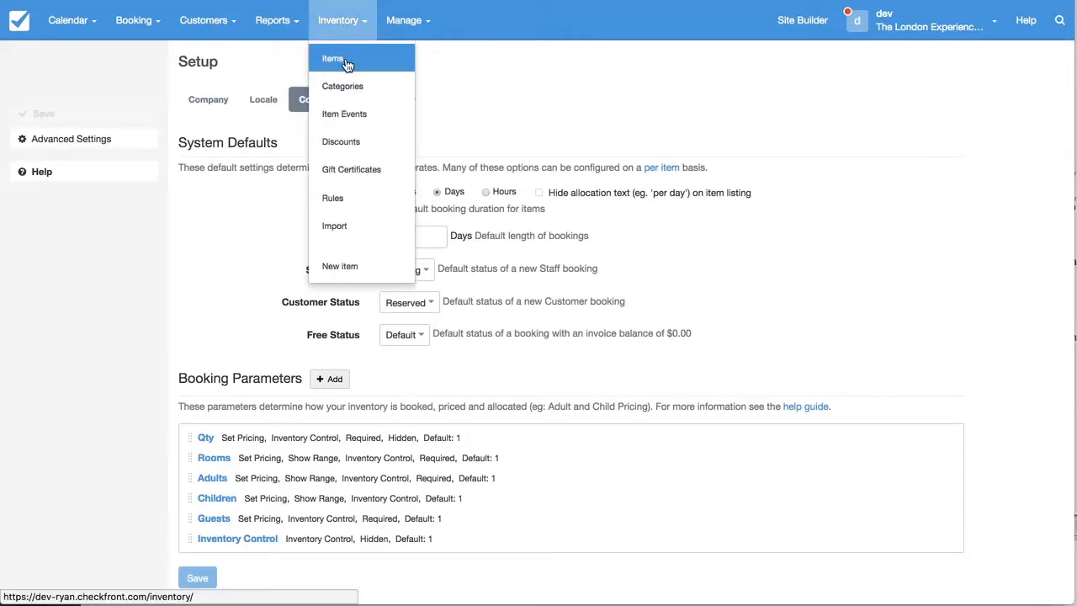
pyautogui.click(333, 58)
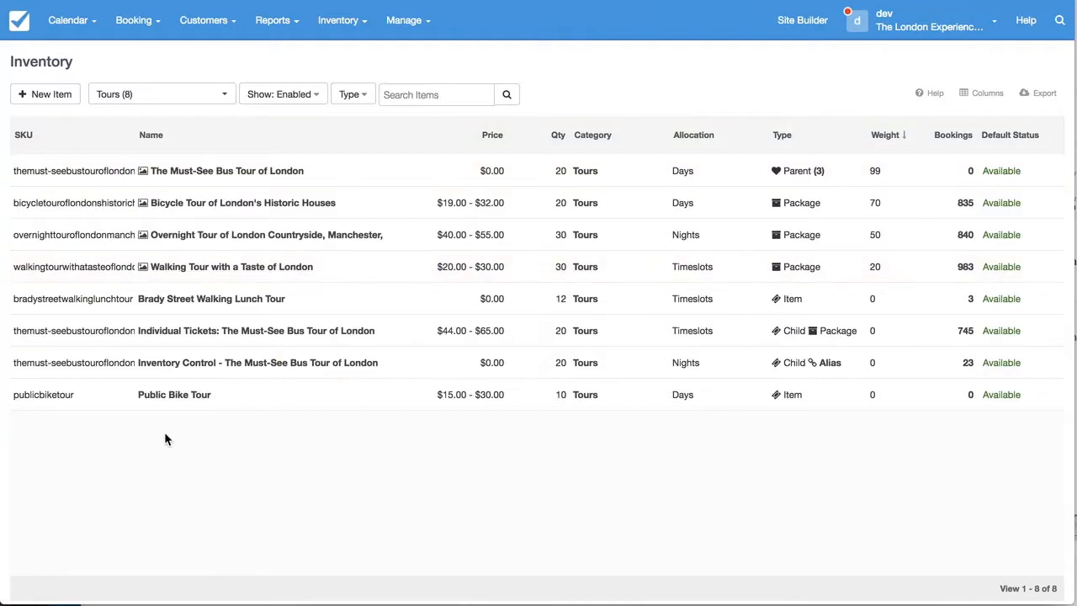
pyautogui.click(175, 395)
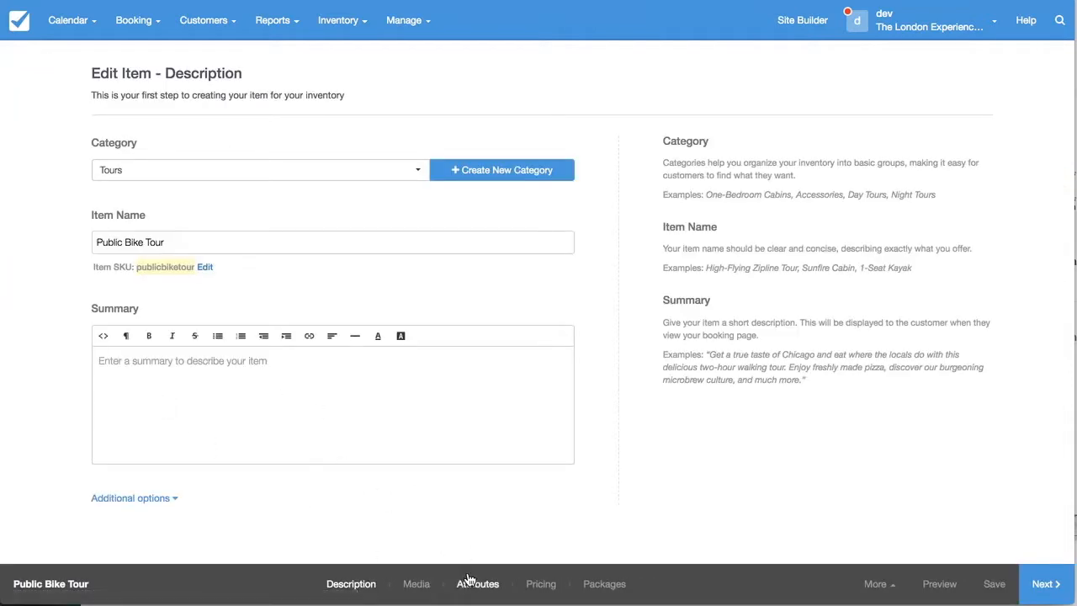
pyautogui.moveTo(478, 529)
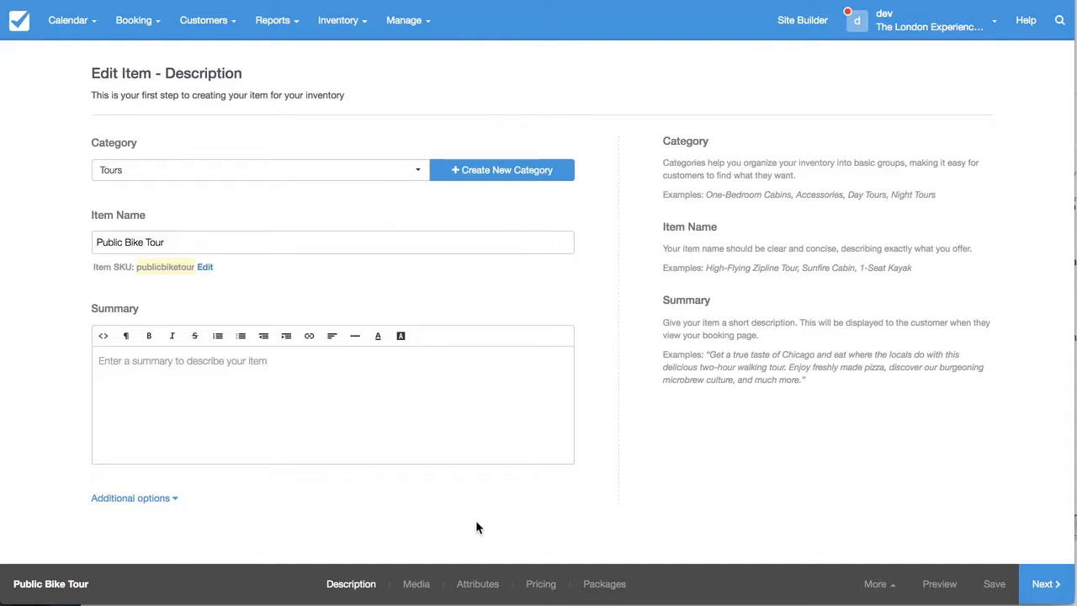
# Review Public Bike Tour's inventory of 10, Adults/Children parameters and per-day allocation, then view pricing.
pyautogui.click(477, 583)
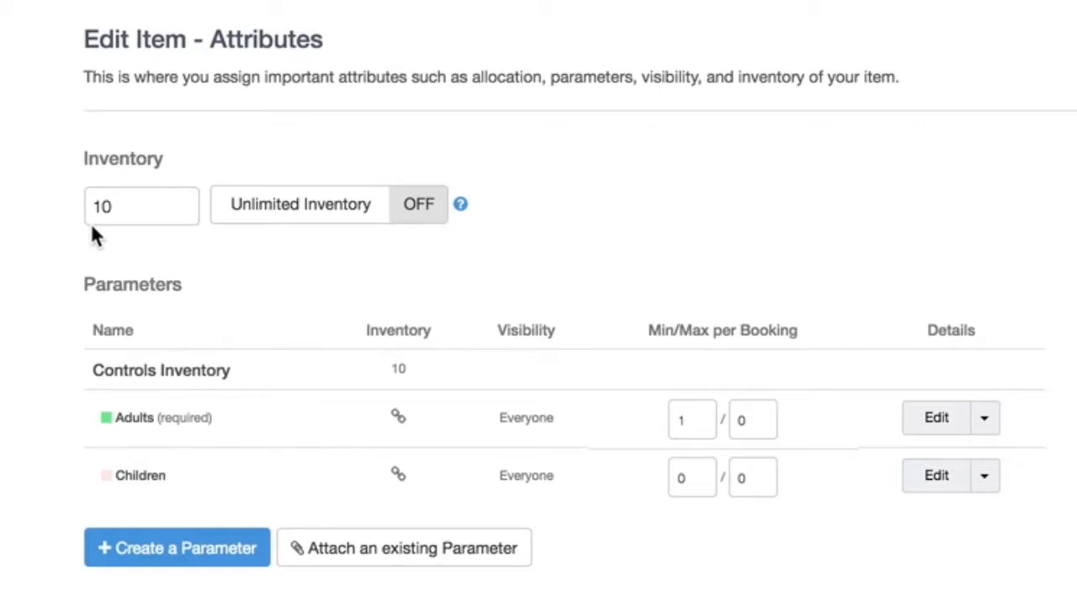
pyautogui.moveTo(176, 368)
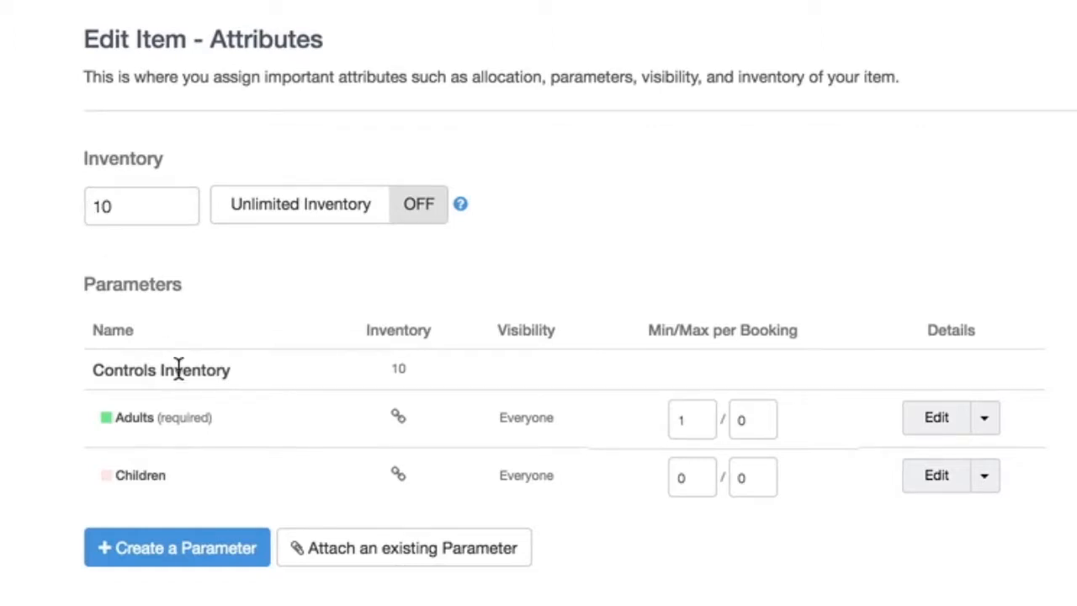
pyautogui.moveTo(150, 474)
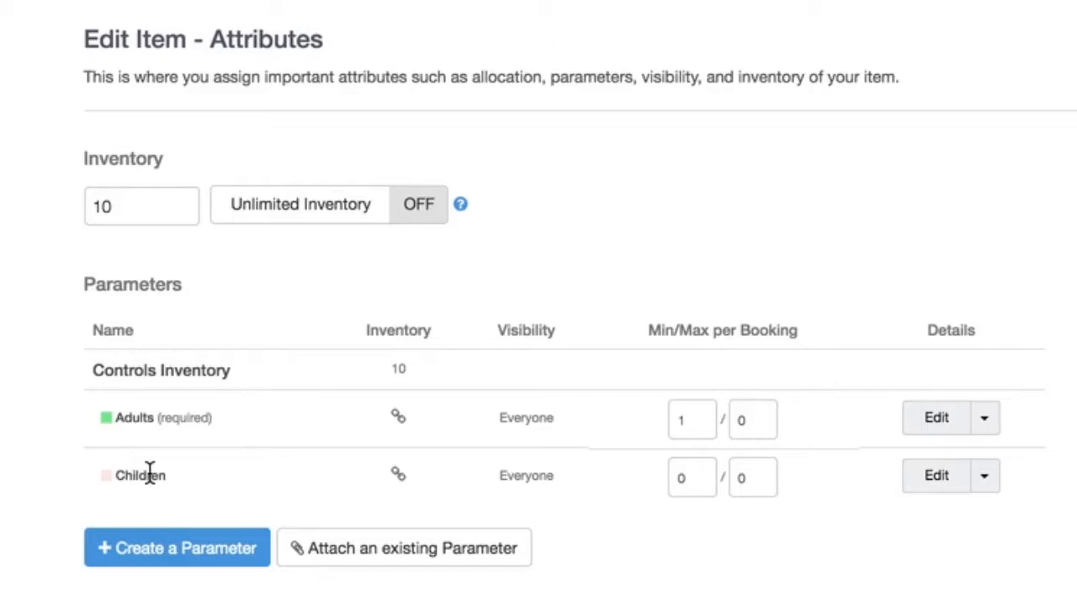
pyautogui.moveTo(141, 232)
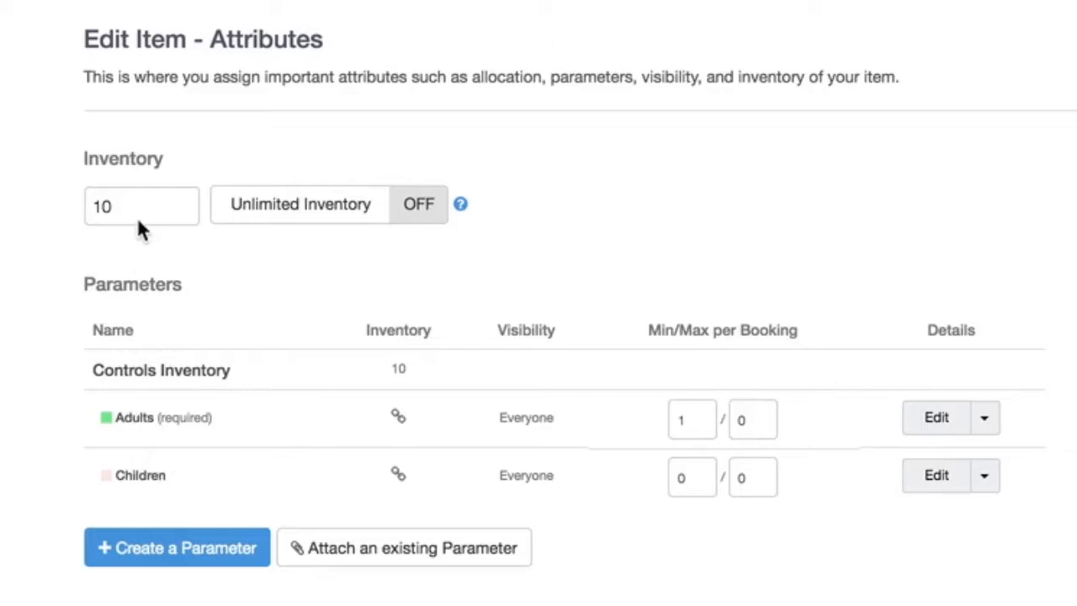
pyautogui.moveTo(197, 448)
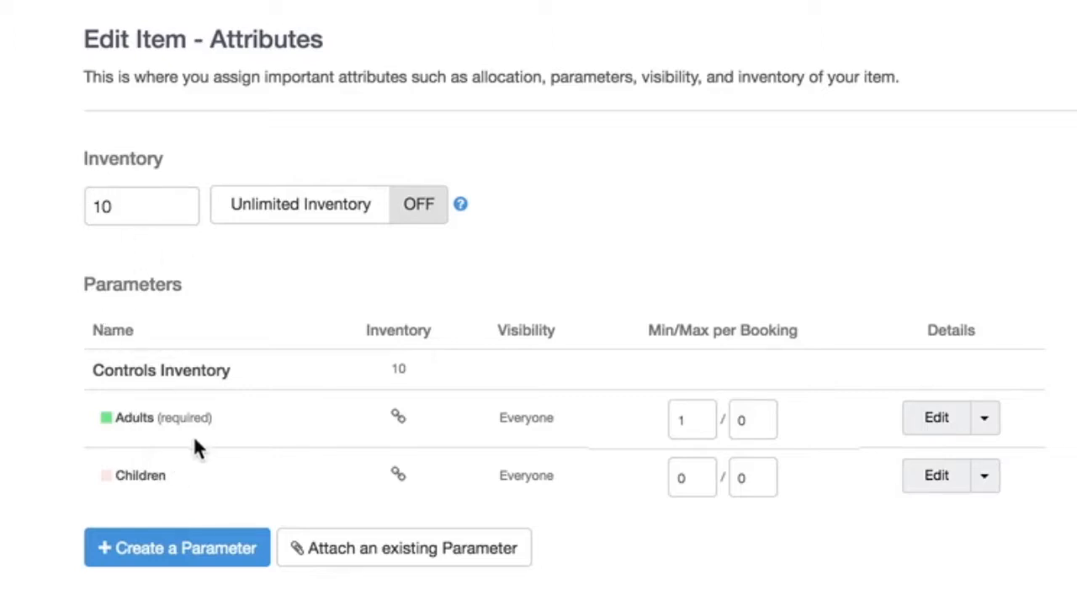
pyautogui.moveTo(236, 427)
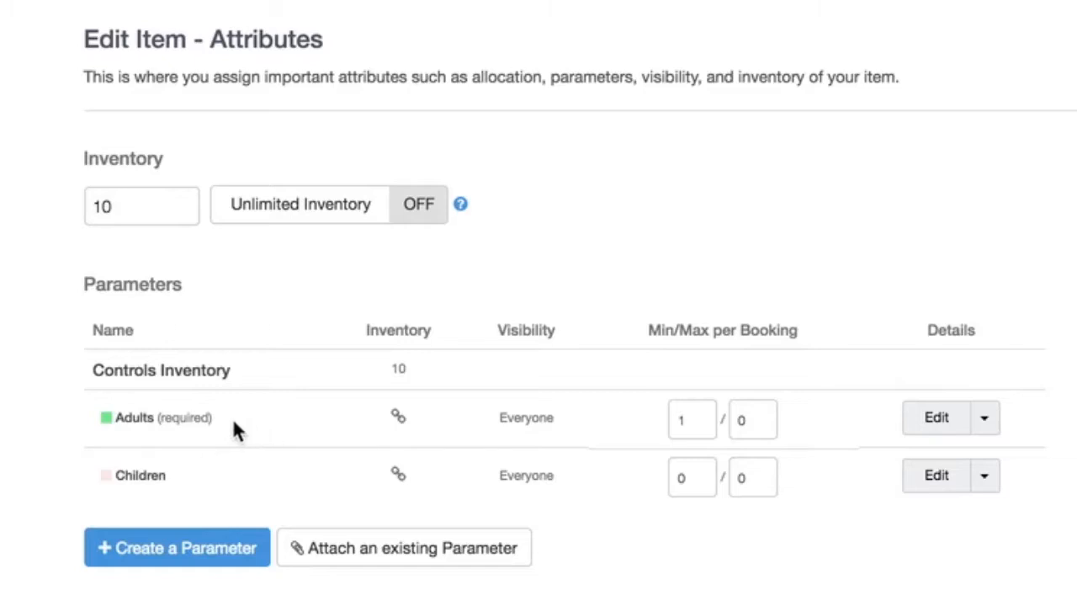
pyautogui.moveTo(147, 482)
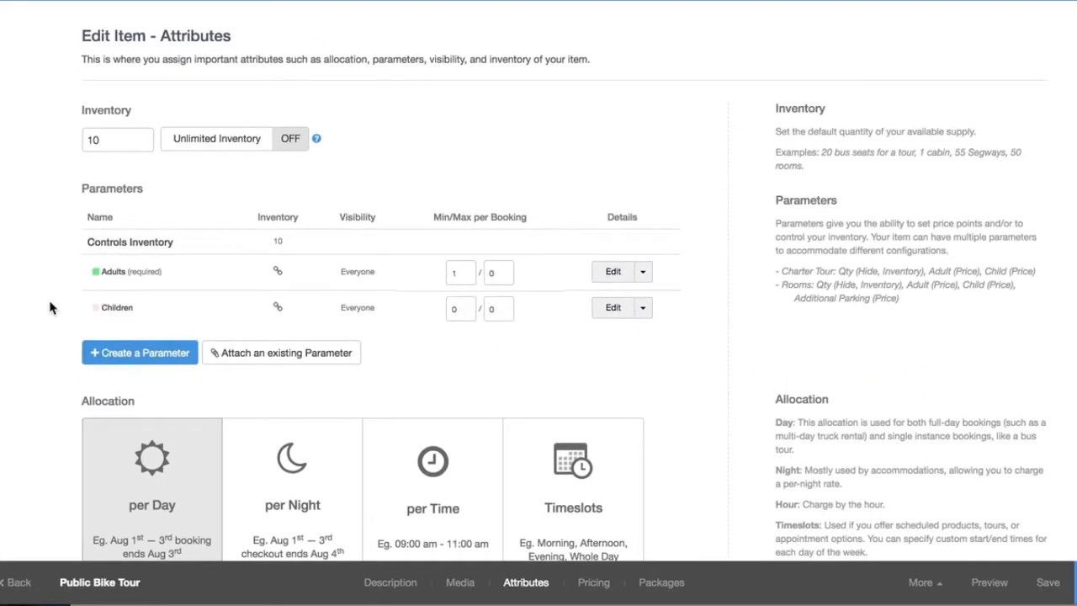
pyautogui.scroll(-3)
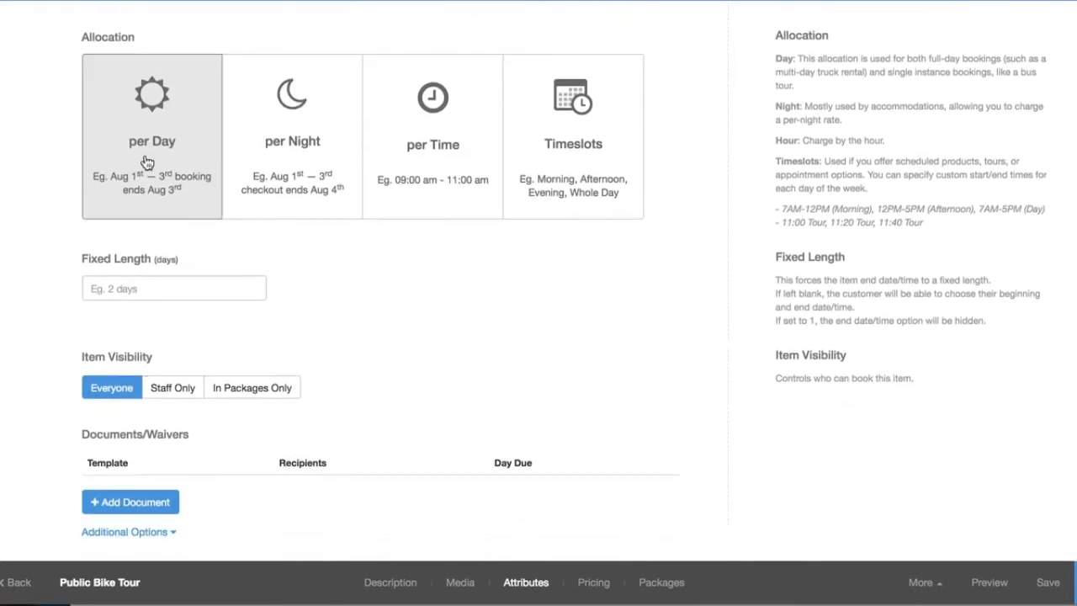
pyautogui.moveTo(577, 508)
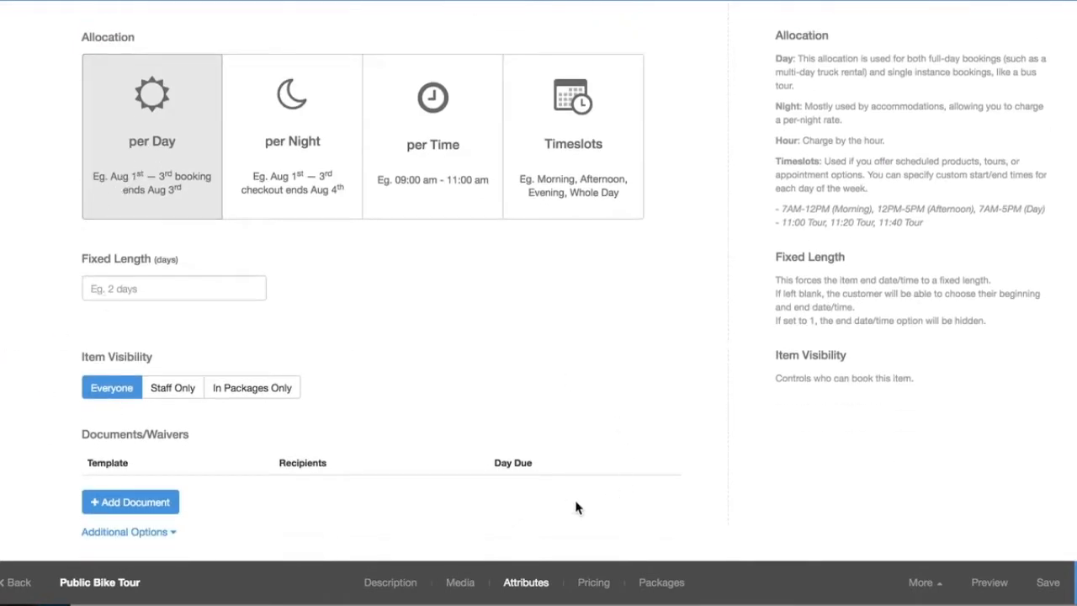
pyautogui.click(593, 581)
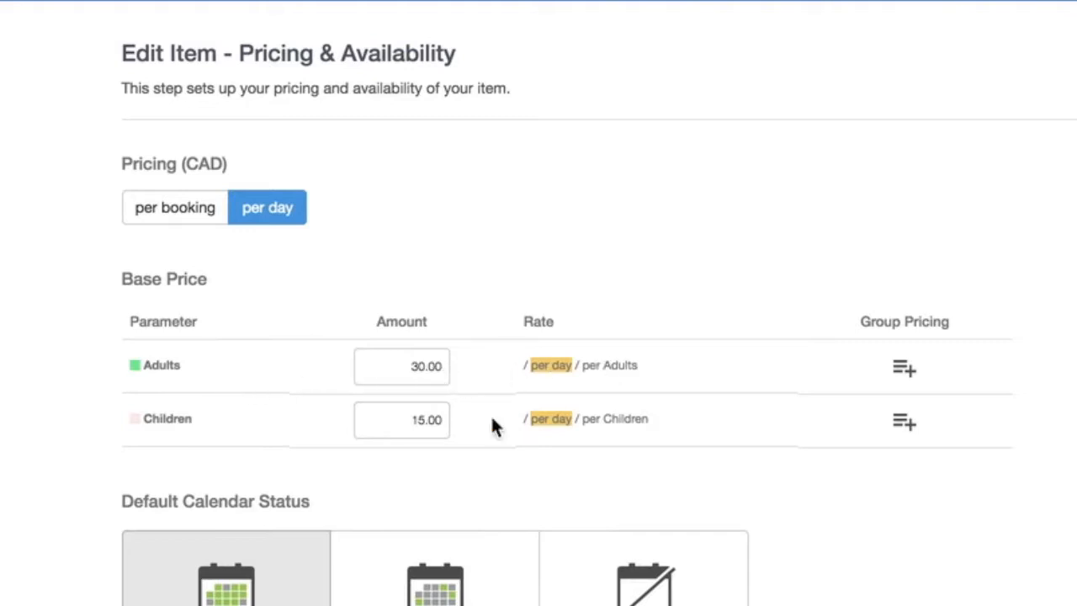
pyautogui.moveTo(549, 436)
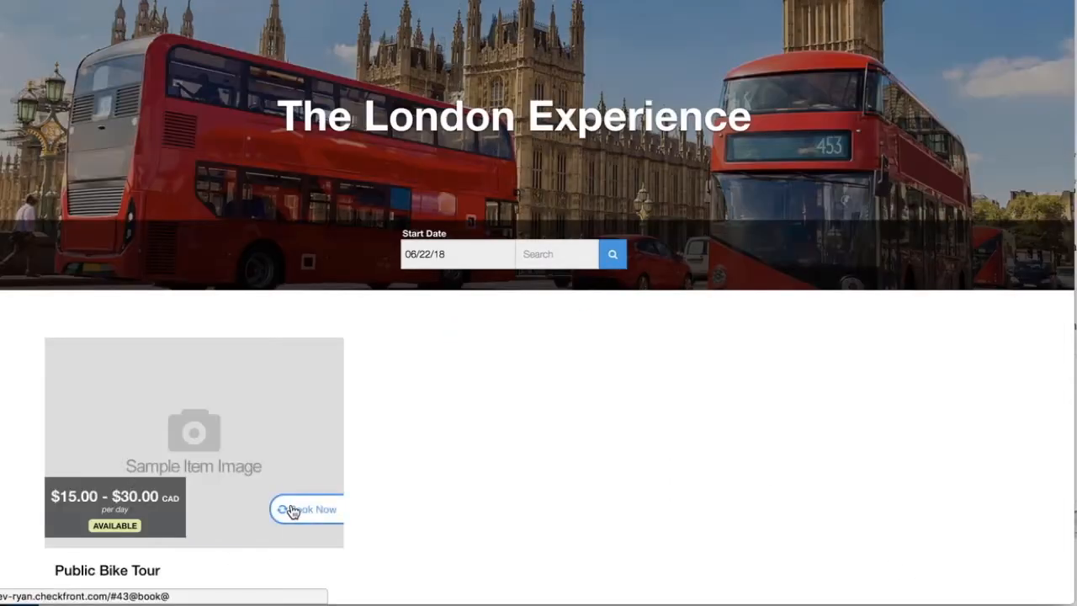
# Book Public Bike Tour for 6 adults and 3 children and continue to booking details.
pyautogui.click(305, 509)
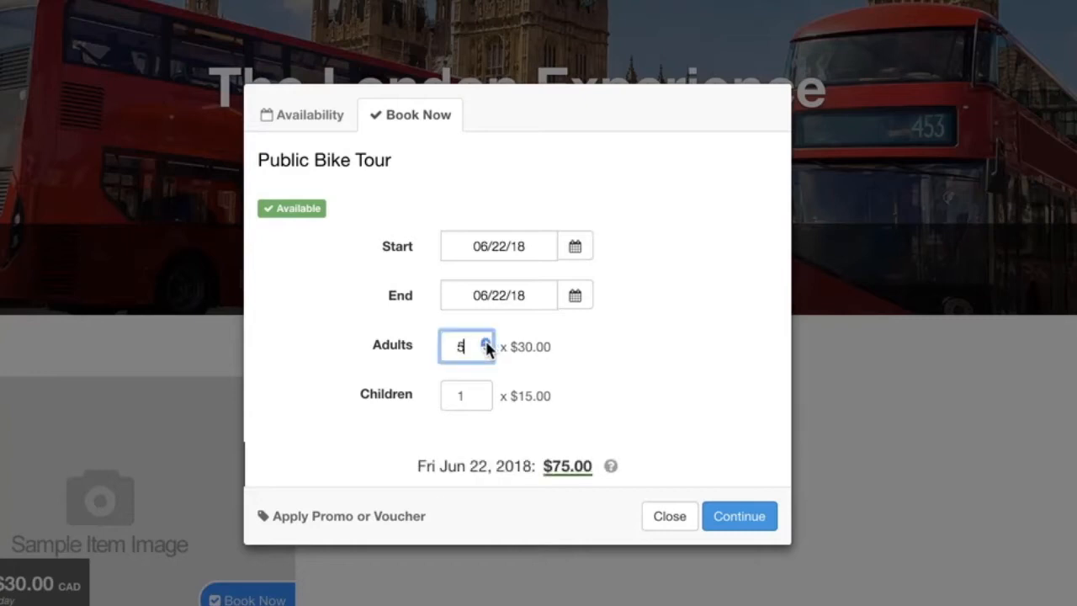
pyautogui.click(484, 342)
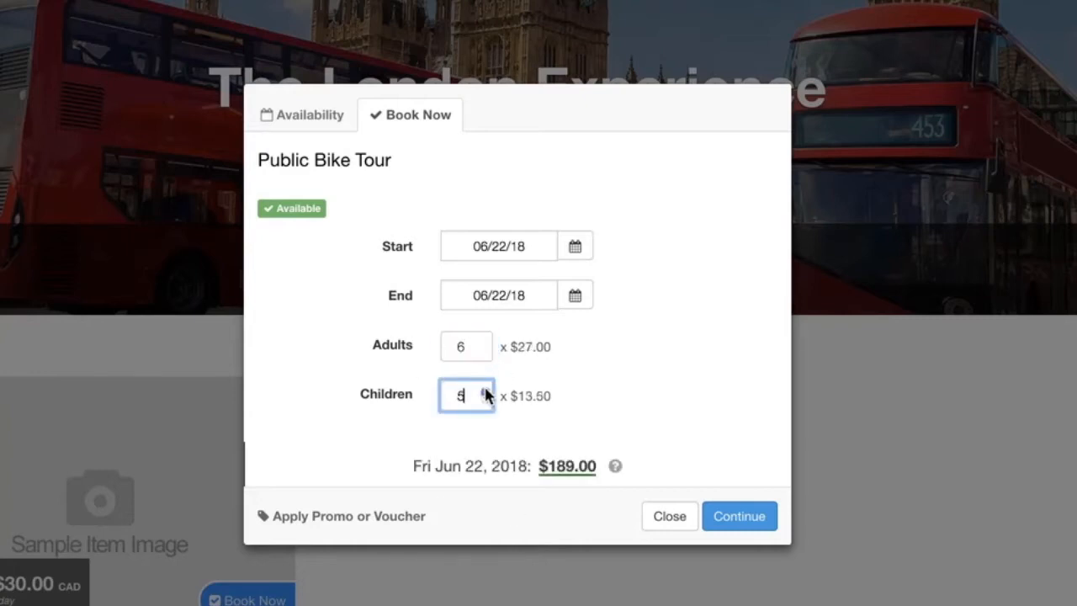
pyautogui.click(485, 390)
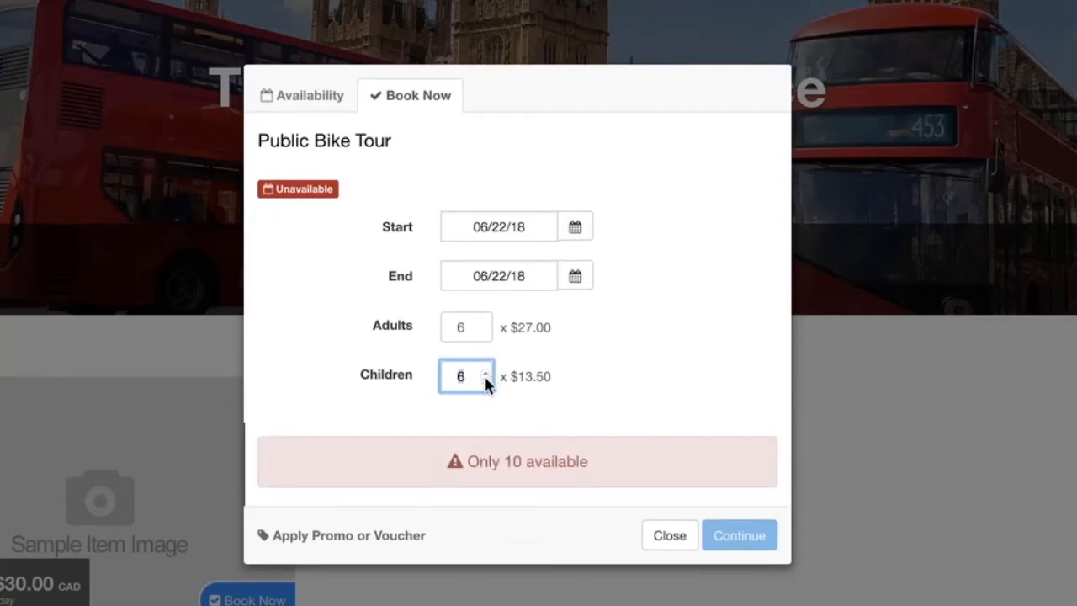
pyautogui.click(485, 381)
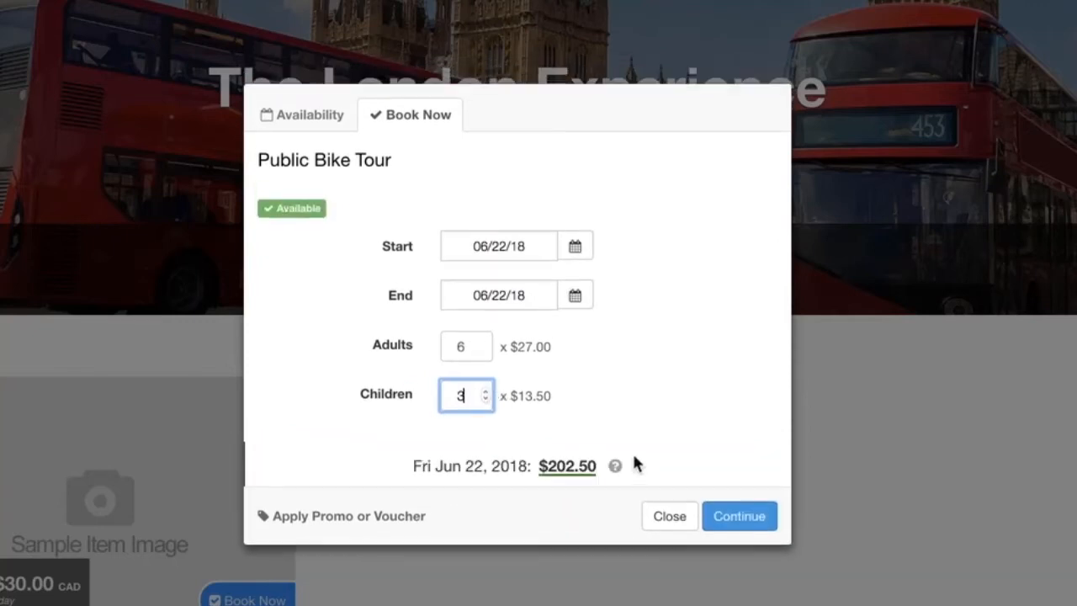
pyautogui.click(738, 516)
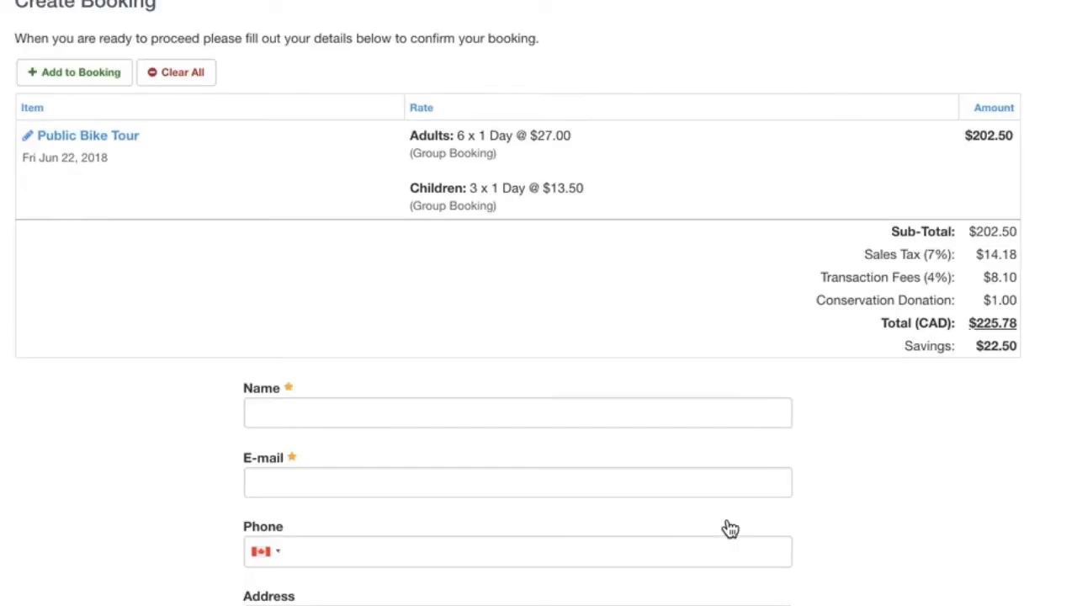